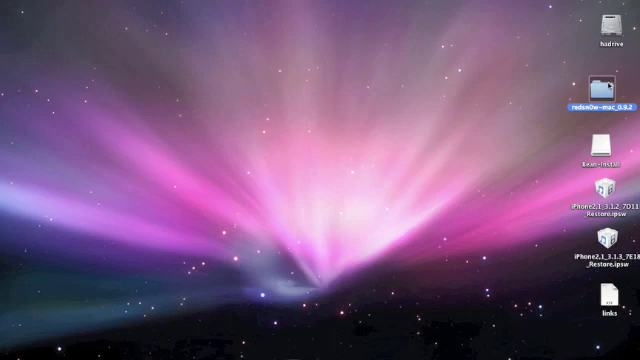
mouse_move(612, 82)
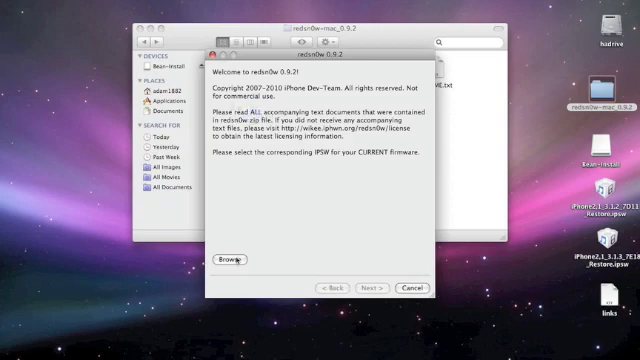
Step: Load the iPhone IPSW firmware file from the Desktop so redsn0w identifies it
left_click(232, 260)
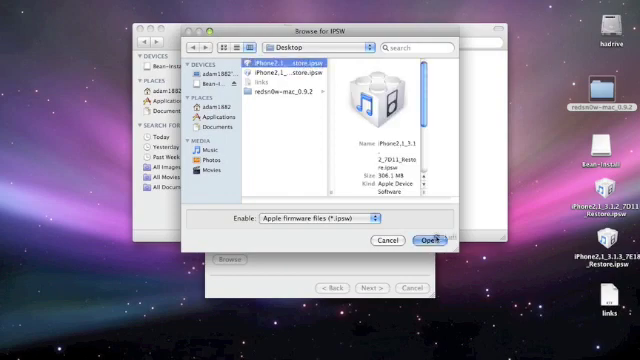
left_click(424, 240)
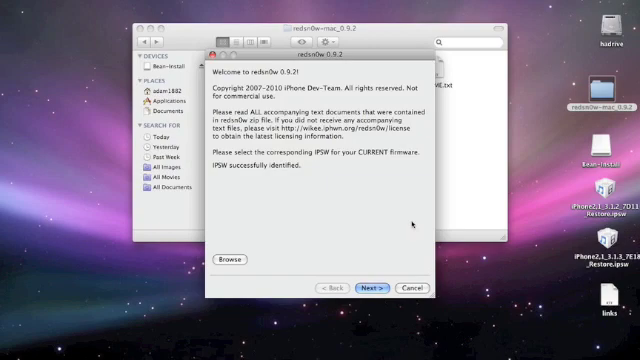
Step: Continue past the firmware step and wait for the jailbreak data to prepare
left_click(374, 288)
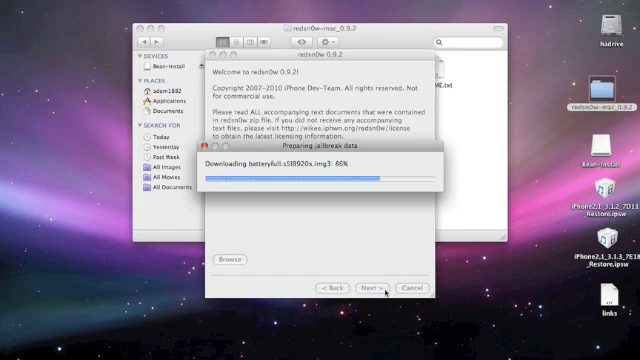
left_click(368, 288)
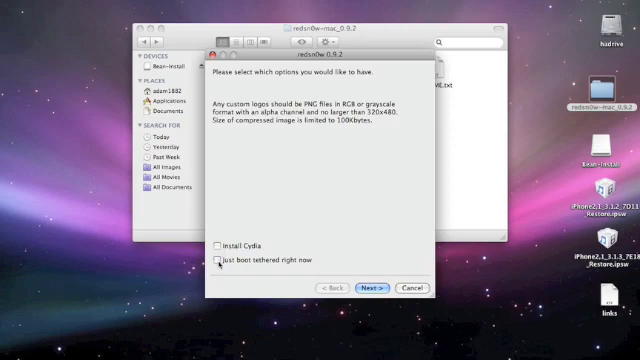
Step: Uncheck Install Cydia, tick Just boot tethered, and proceed to the DFU-mode instructions
left_click(224, 262)
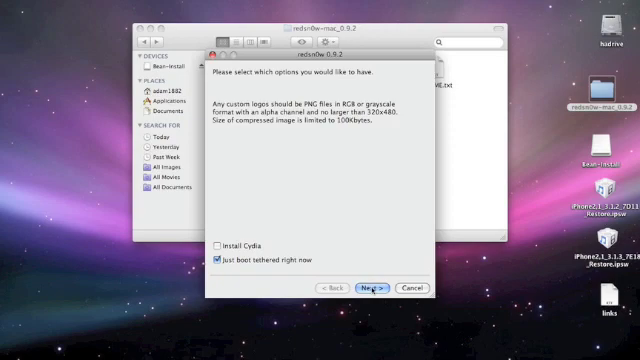
left_click(372, 288)
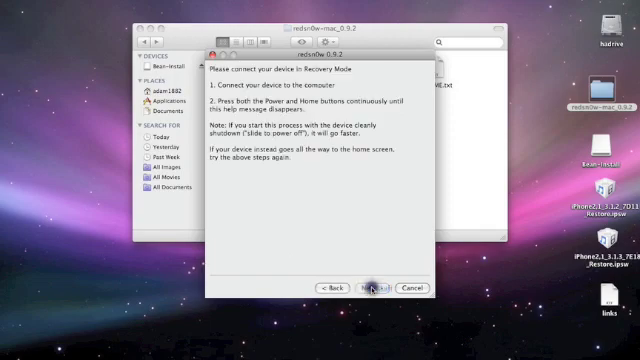